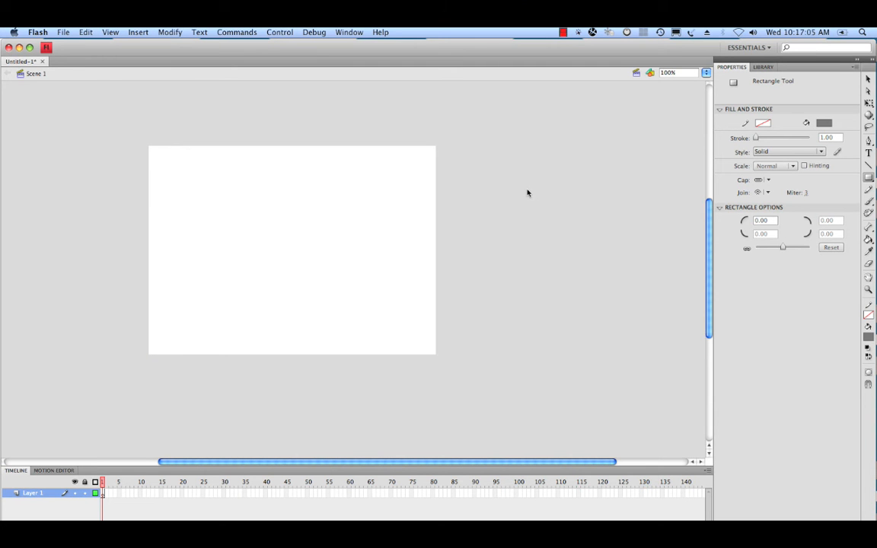
mouse_move(607, 167)
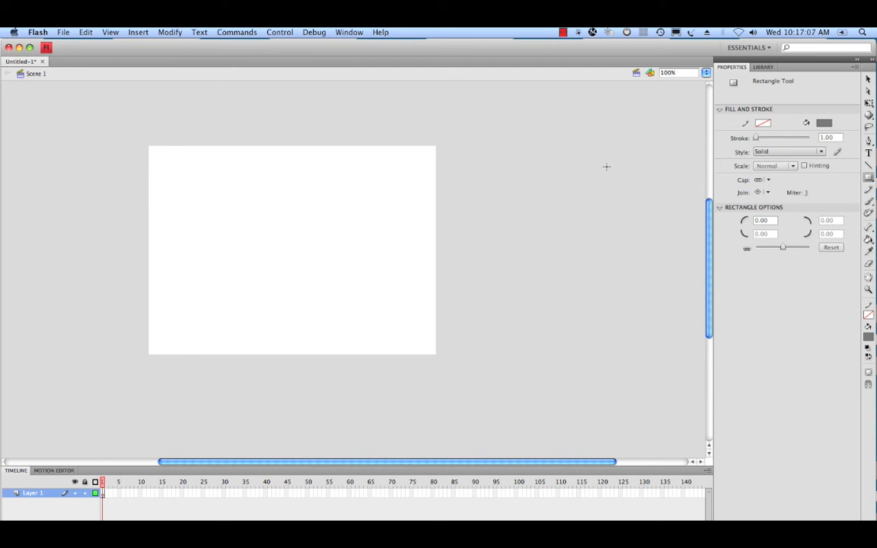
mouse_move(584, 171)
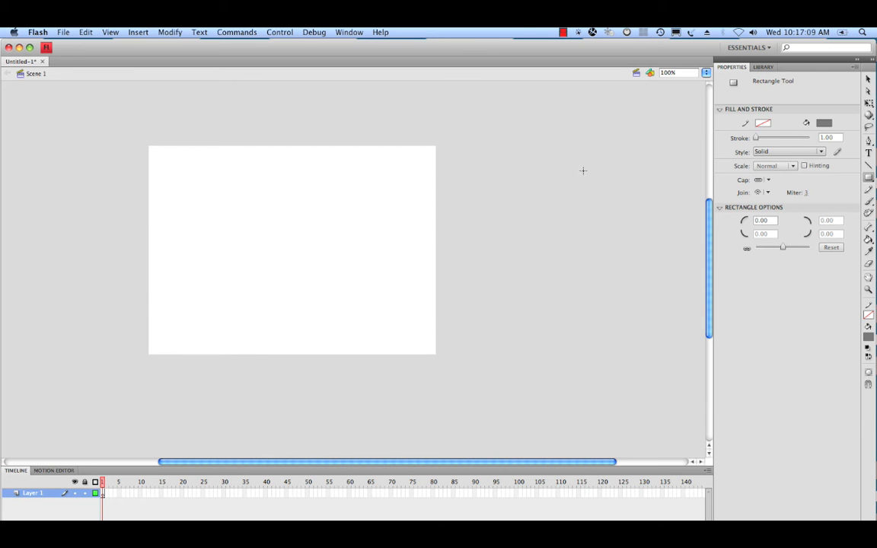
mouse_move(592, 158)
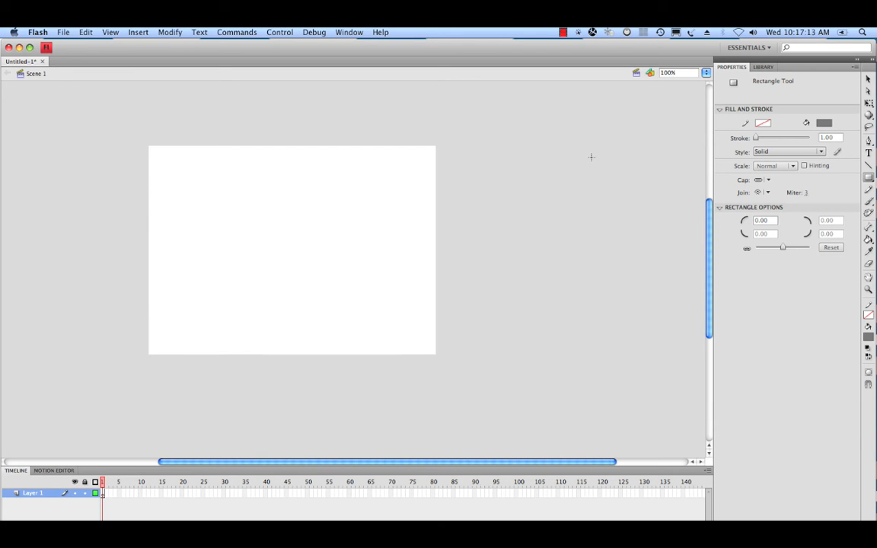
mouse_move(524, 143)
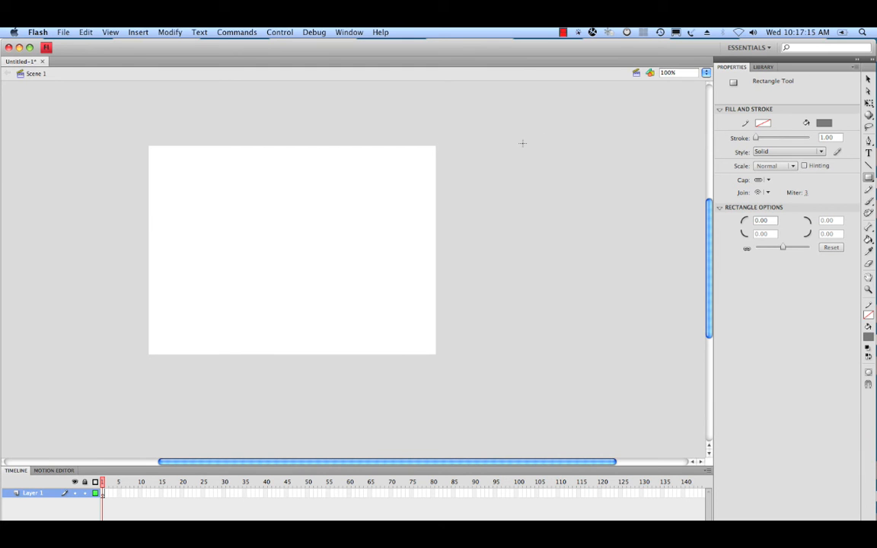
mouse_move(597, 126)
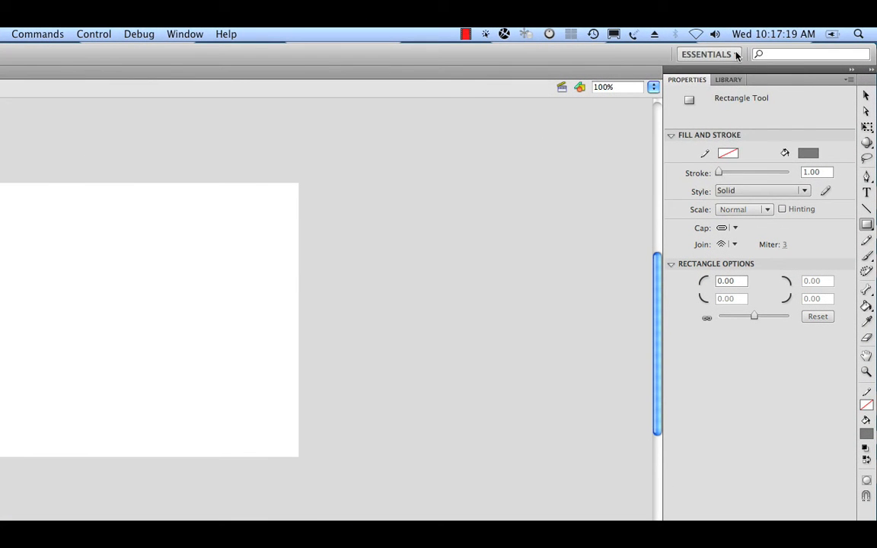
Step: Switch the workspace layout to Classic
left_click(708, 54)
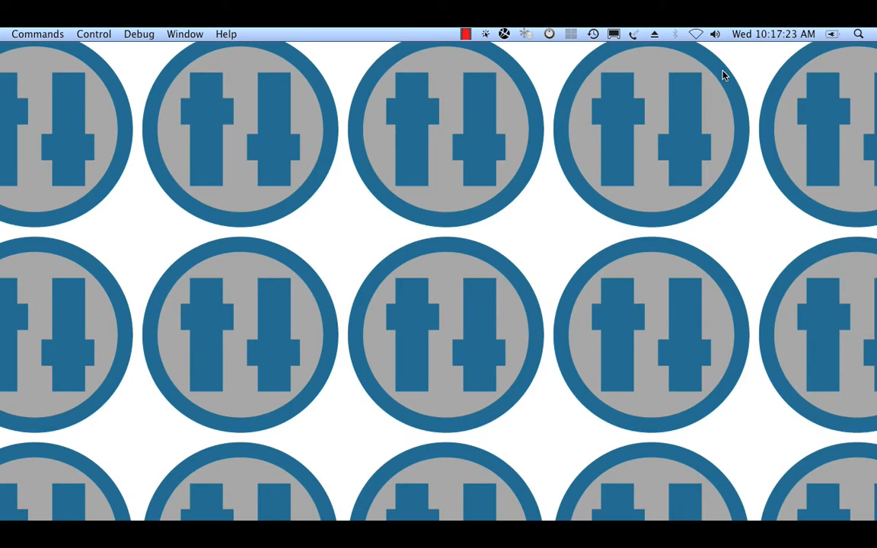
left_click(712, 54)
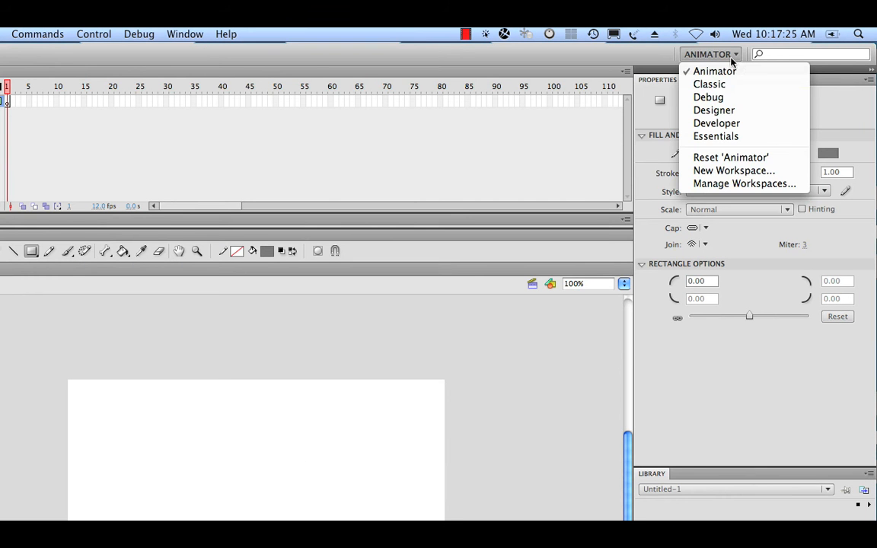
left_click(709, 84)
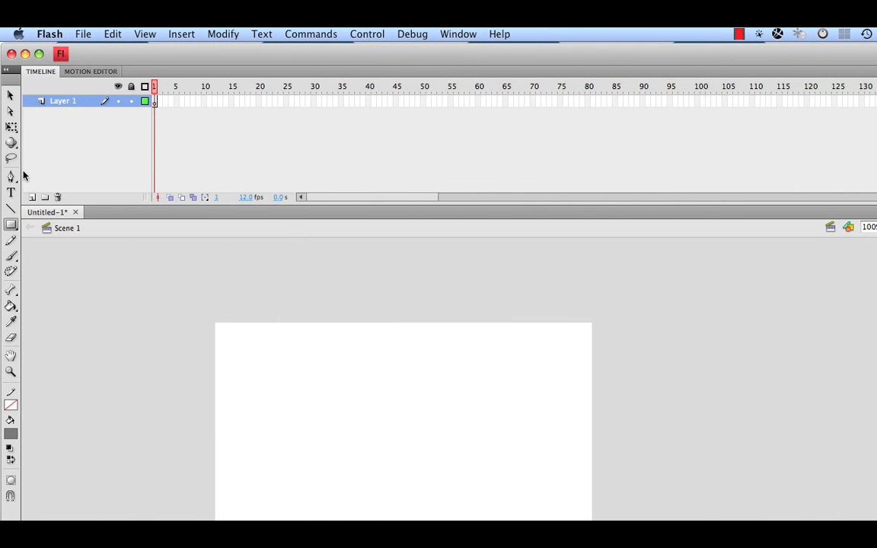
mouse_move(353, 103)
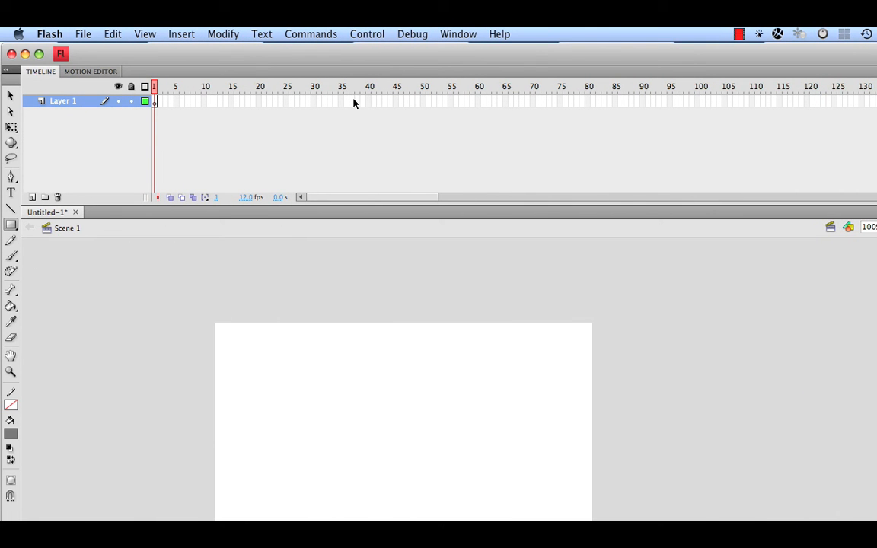
mouse_move(45, 352)
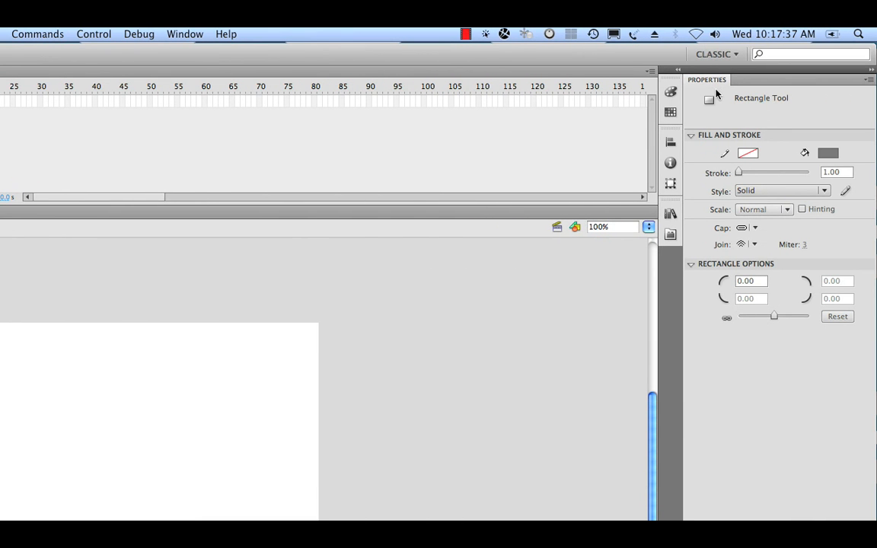
mouse_move(705, 76)
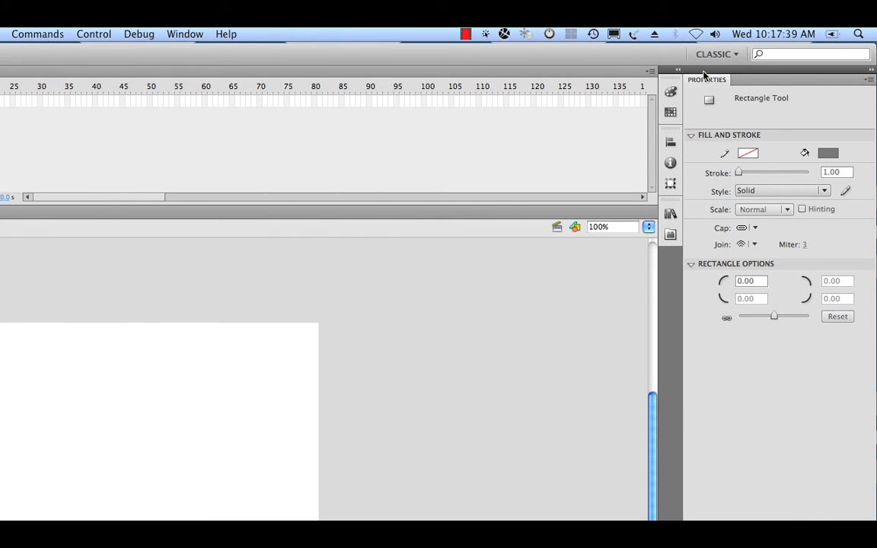
Step: Return to the Essentials layout and open the Actions panel
left_click(715, 53)
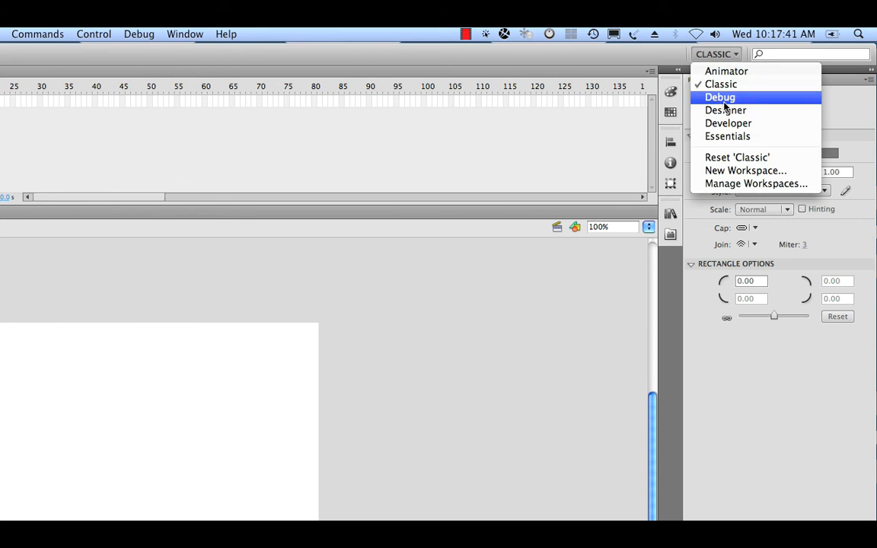
left_click(727, 136)
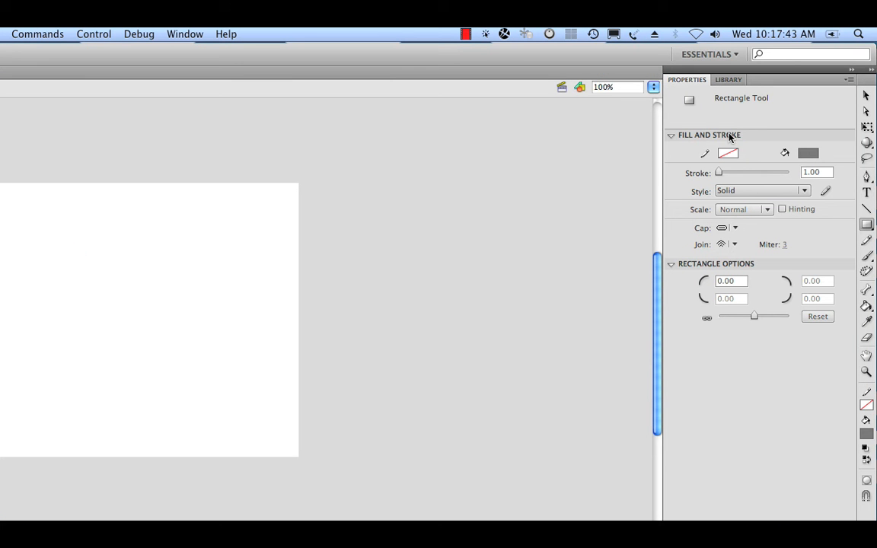
mouse_move(291, 116)
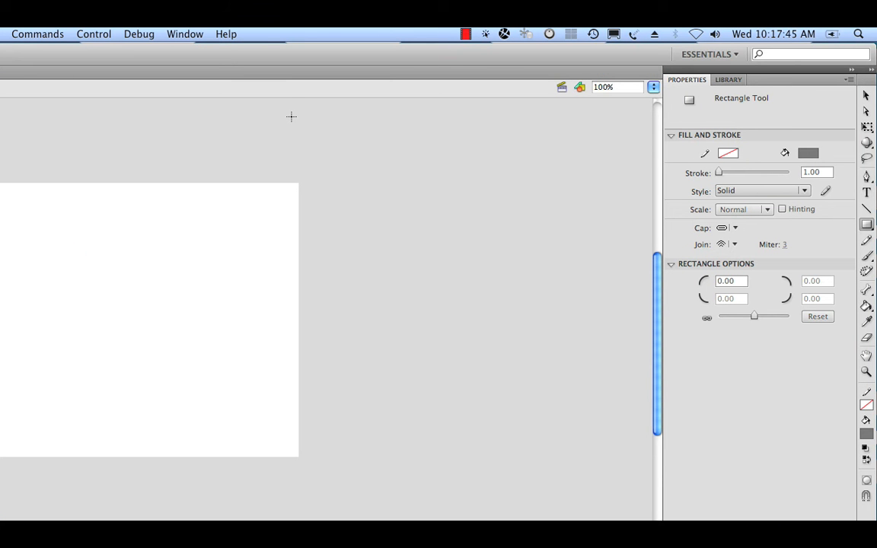
mouse_move(177, 33)
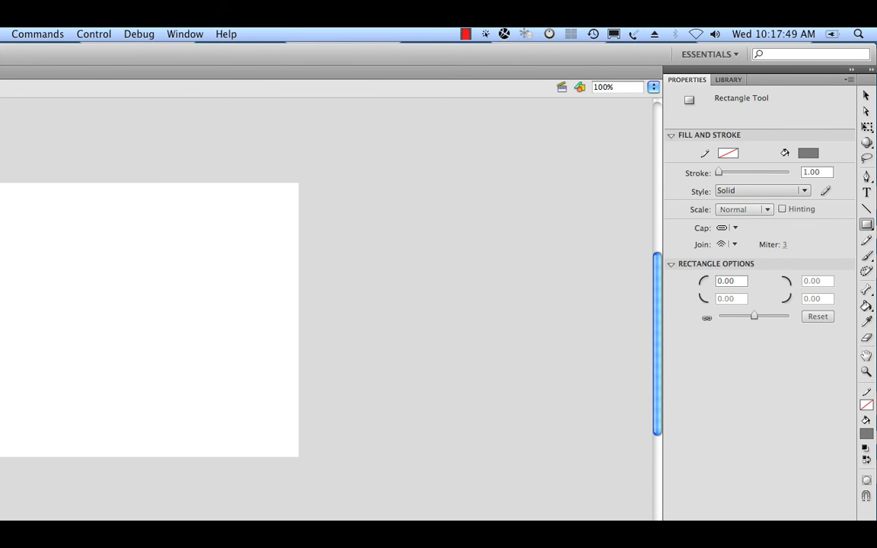
left_click(184, 34)
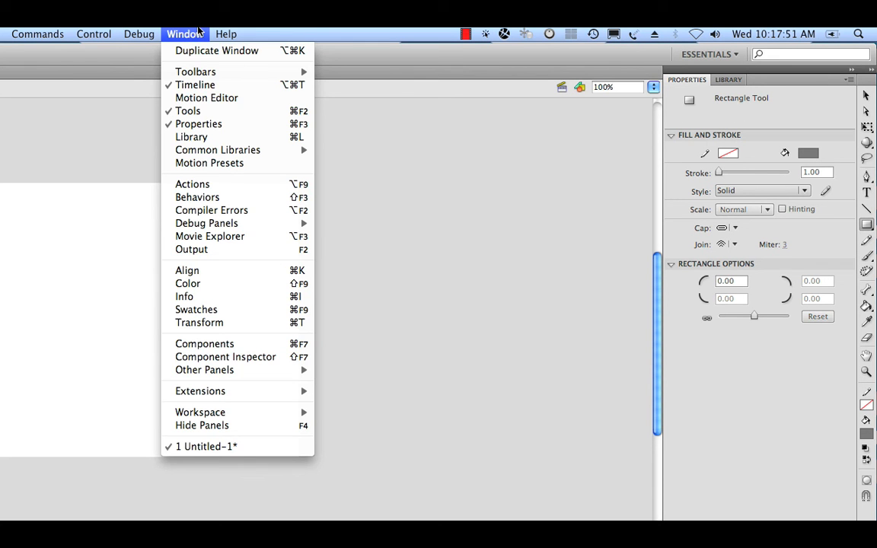
mouse_move(217, 188)
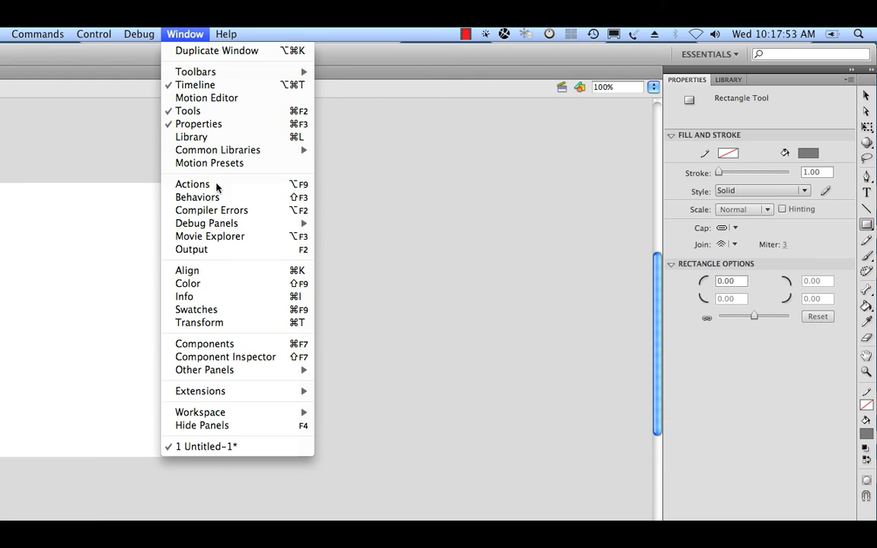
left_click(192, 183)
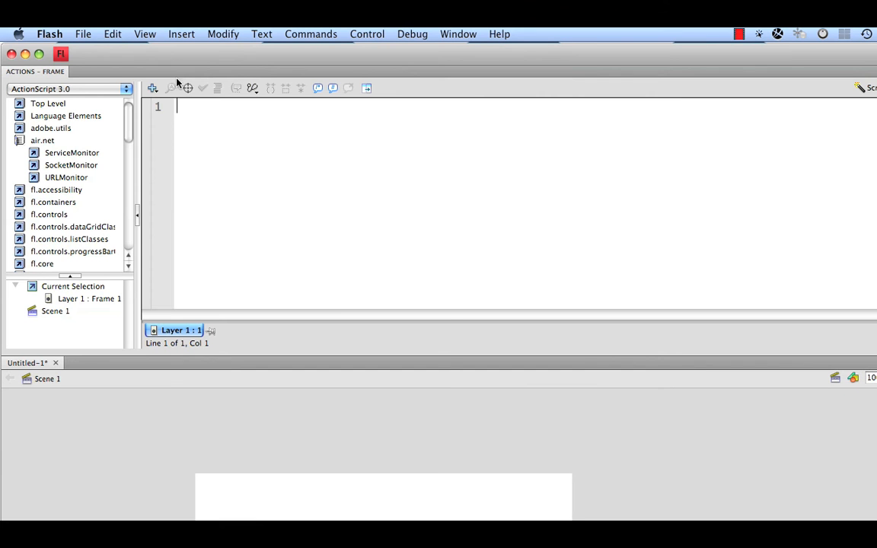
mouse_move(26, 76)
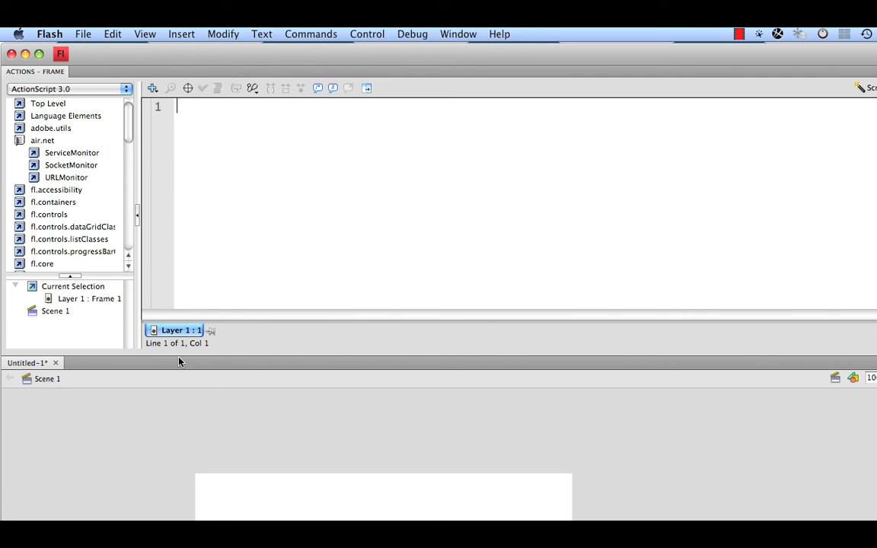
mouse_move(44, 75)
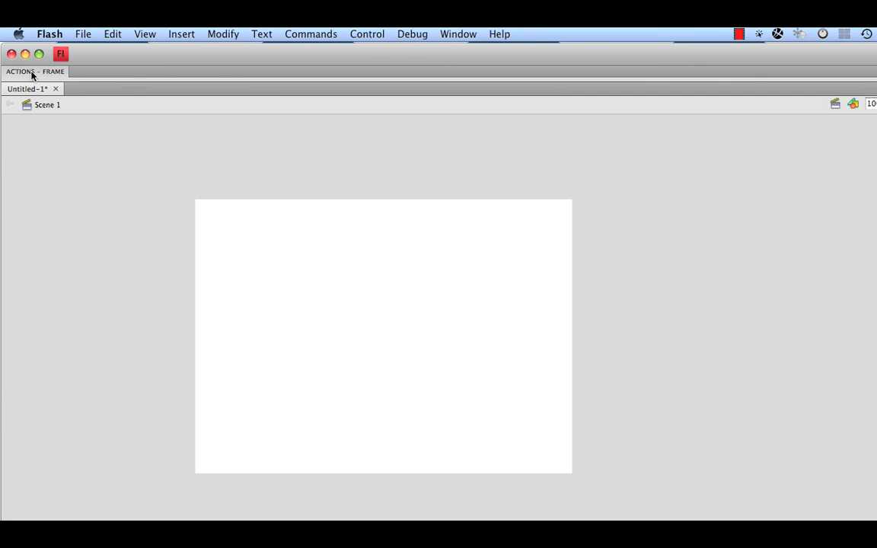
mouse_move(422, 333)
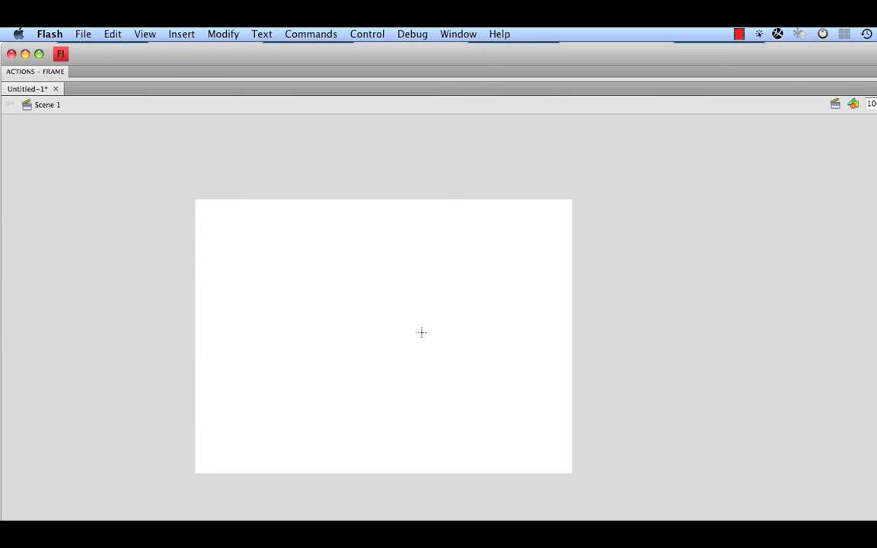
mouse_move(396, 356)
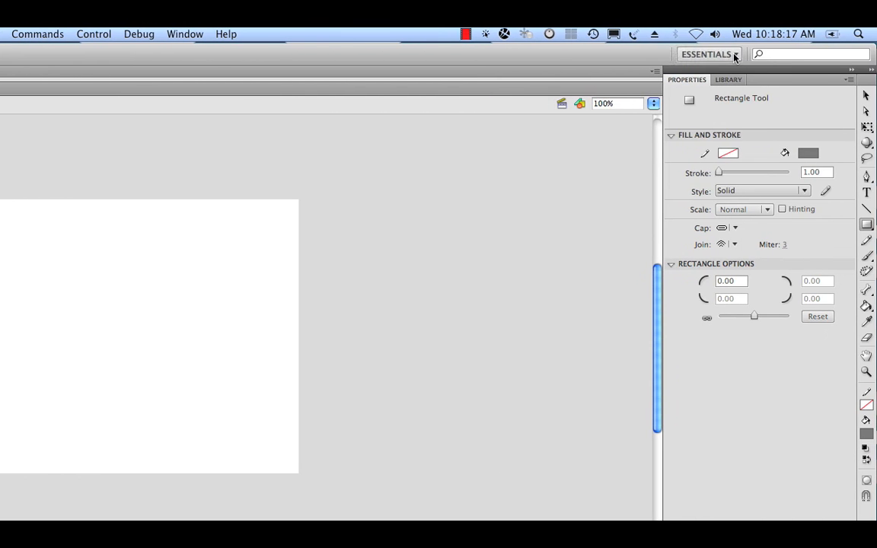
Step: Save the layout as a new workspace named 'TT + Actions'
left_click(708, 53)
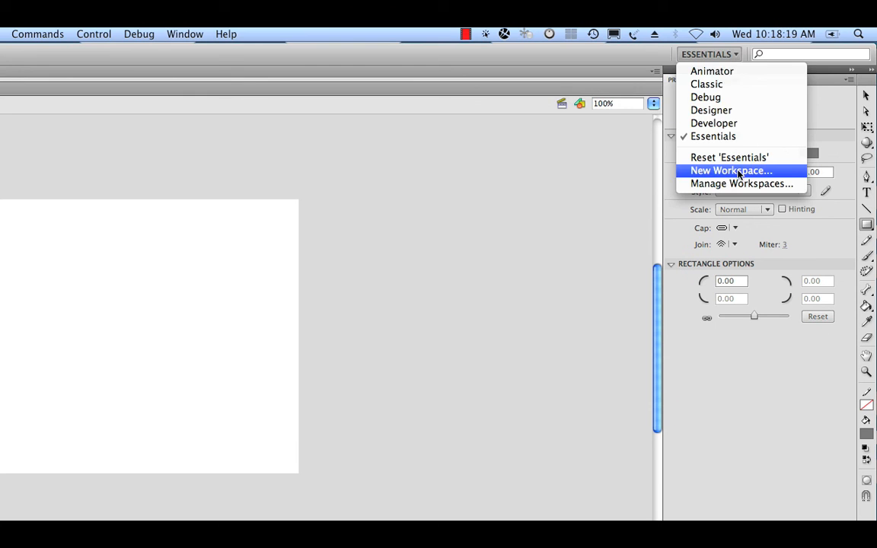
left_click(731, 171)
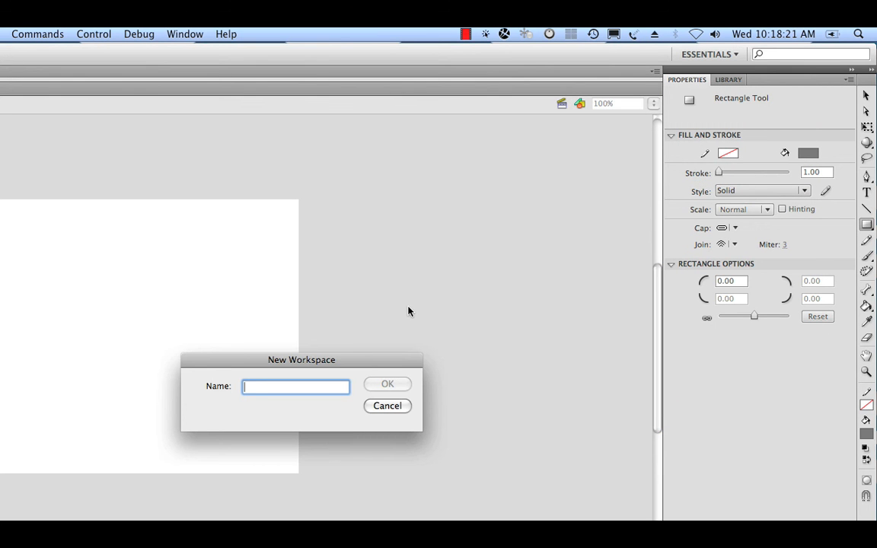
type("TT")
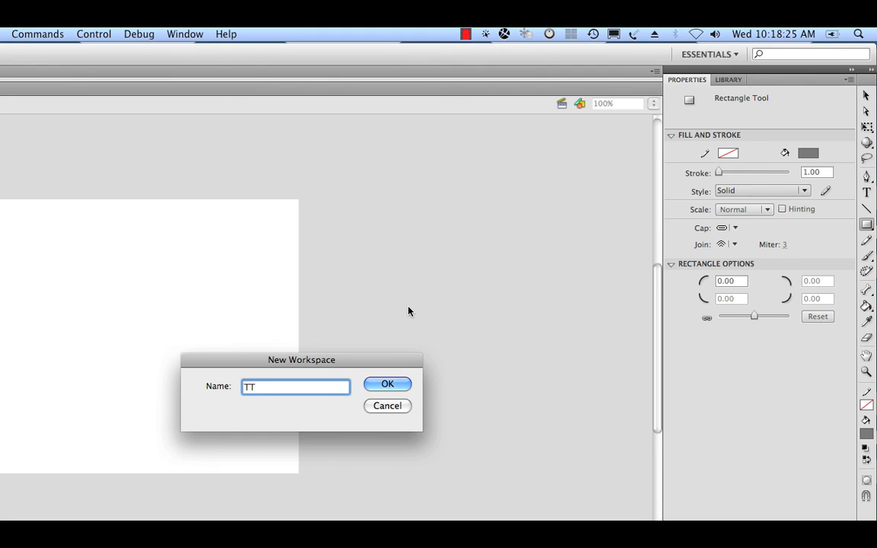
type("+")
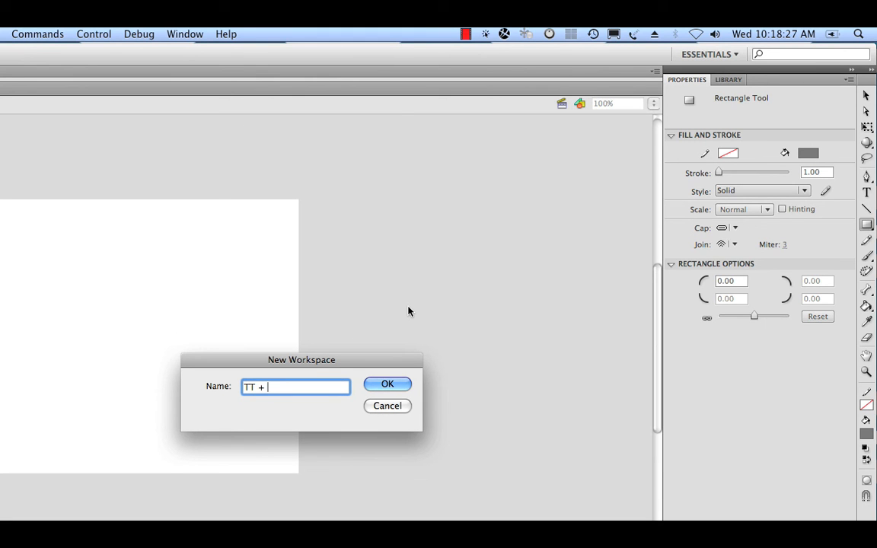
type("Actio")
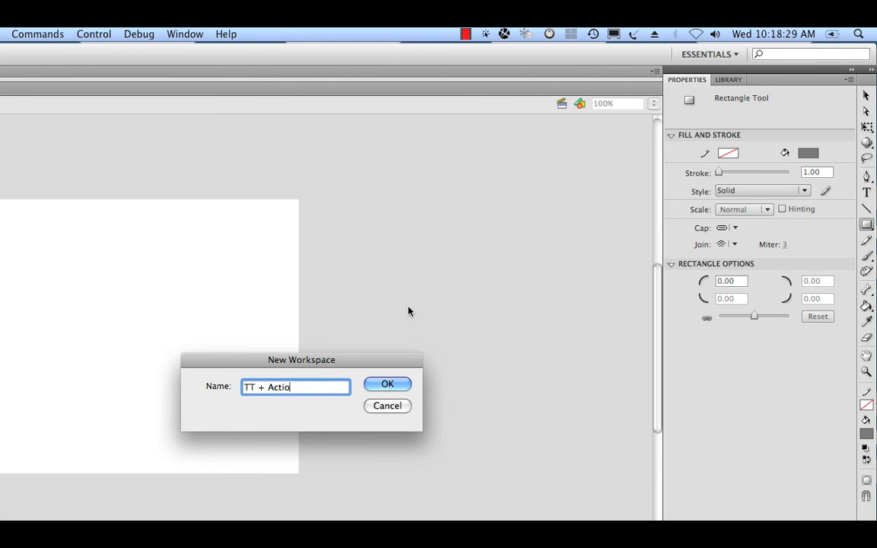
type("ns")
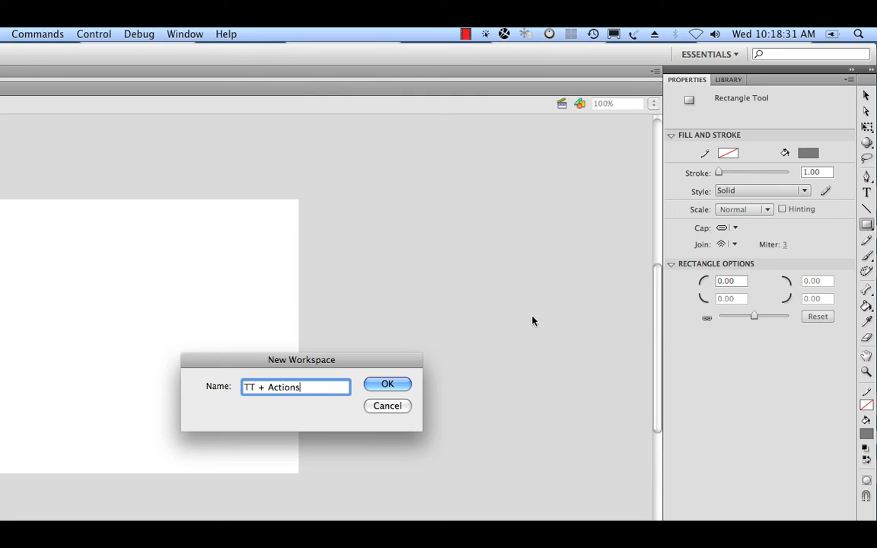
left_click(388, 384)
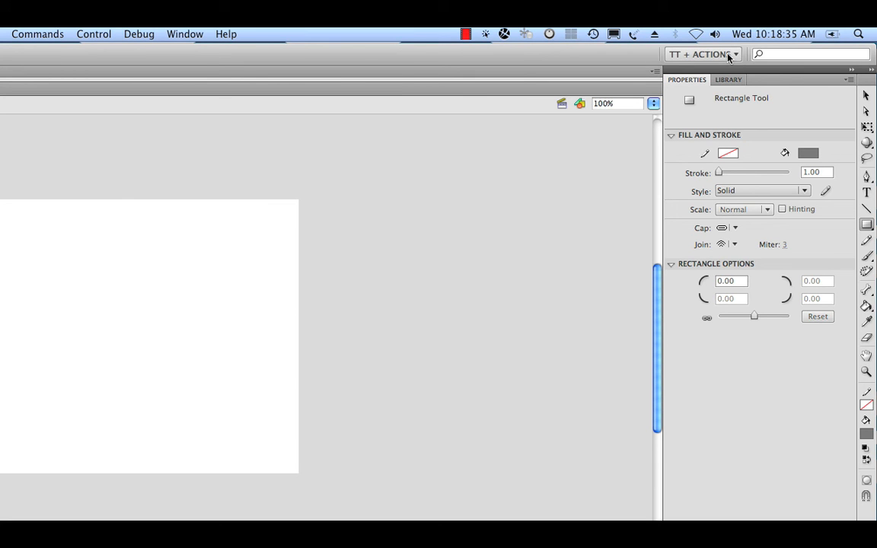
Step: Try the Animator layout, return to TT + Actions, and expand its Actions panel
left_click(703, 54)
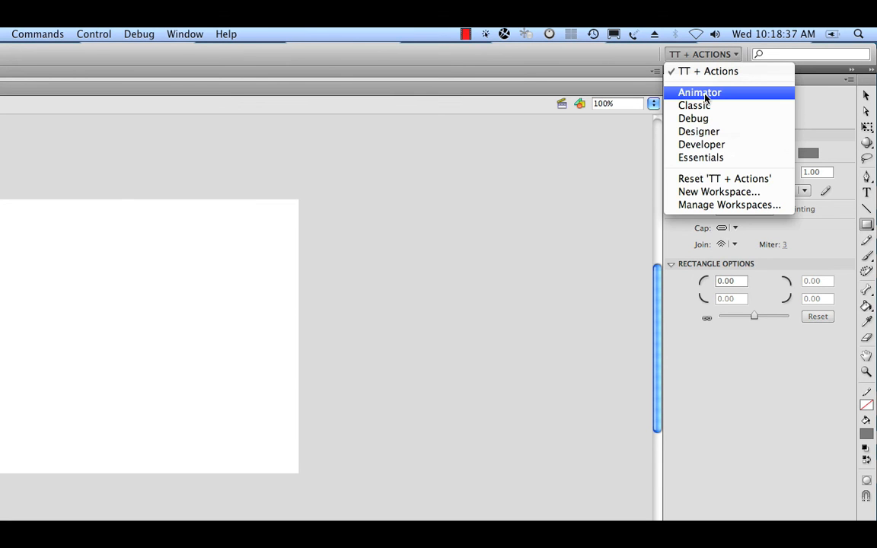
left_click(699, 92)
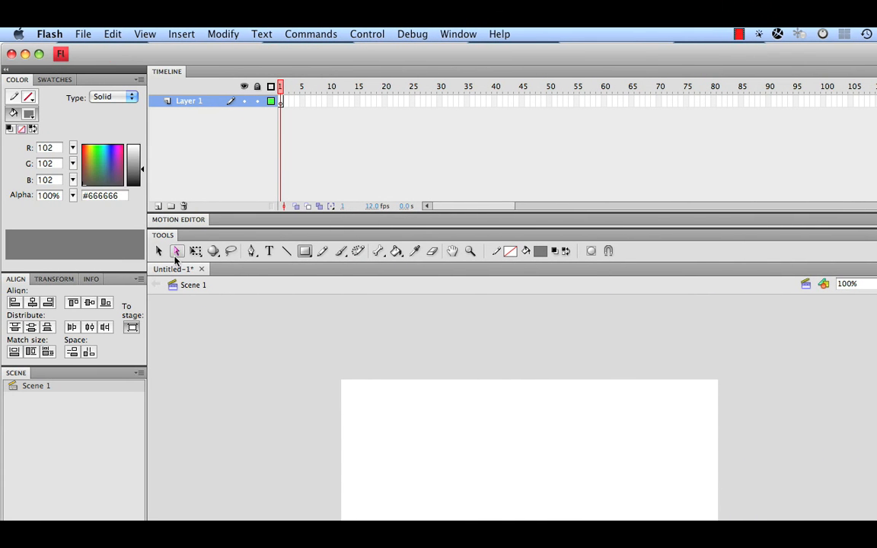
mouse_move(719, 229)
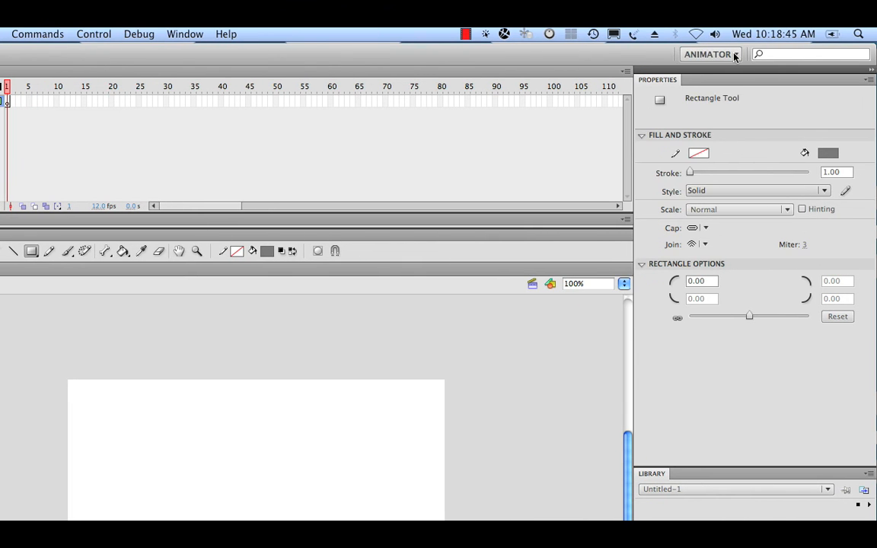
left_click(711, 54)
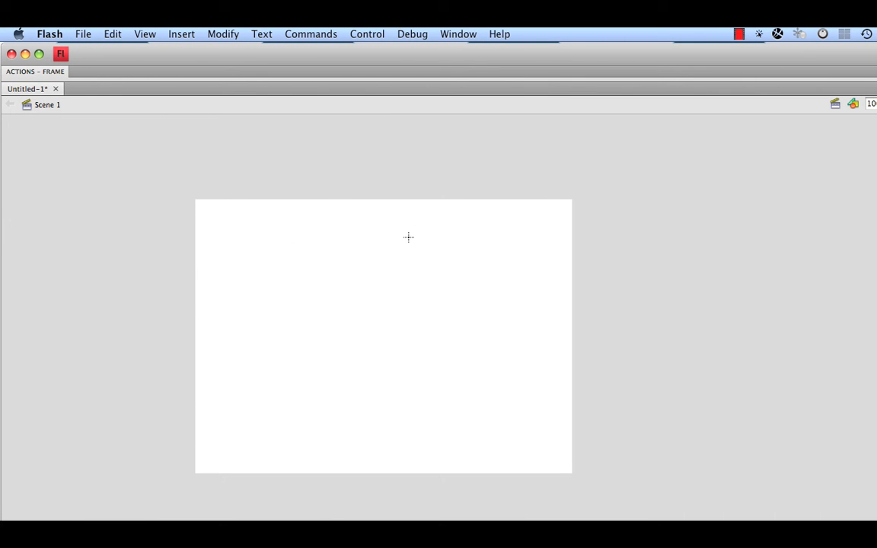
left_click(36, 70)
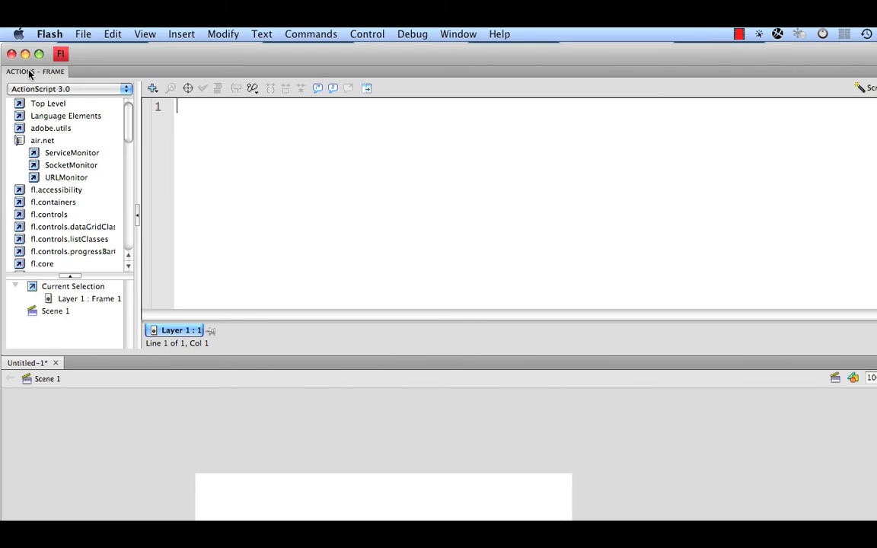